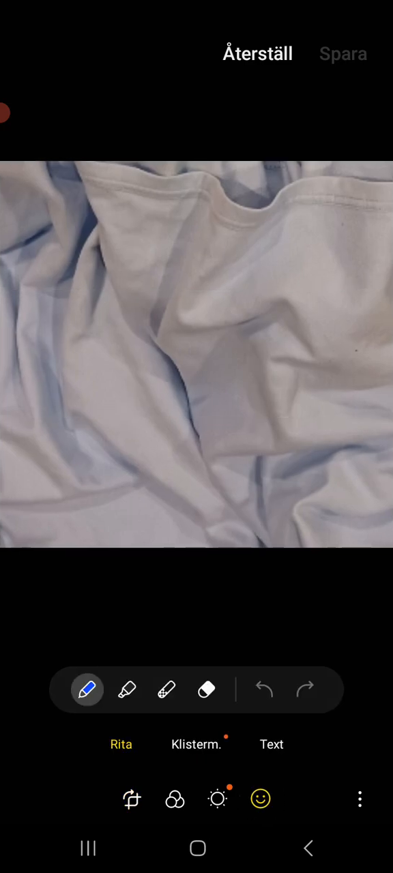
Step: Thin the blue pen from size 77 down to size 10 in the pen settings
{"action": "left_click", "coordinate": [86, 690]}
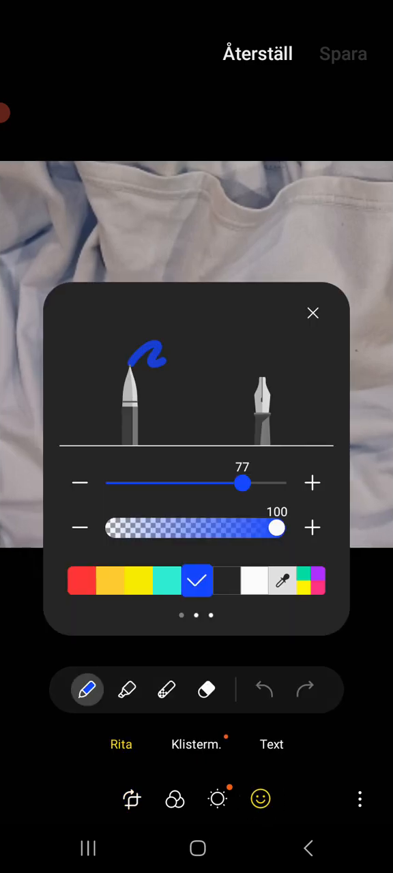
{"action": "left_click_drag", "start_coordinate": [242, 483], "coordinate": [134, 483]}
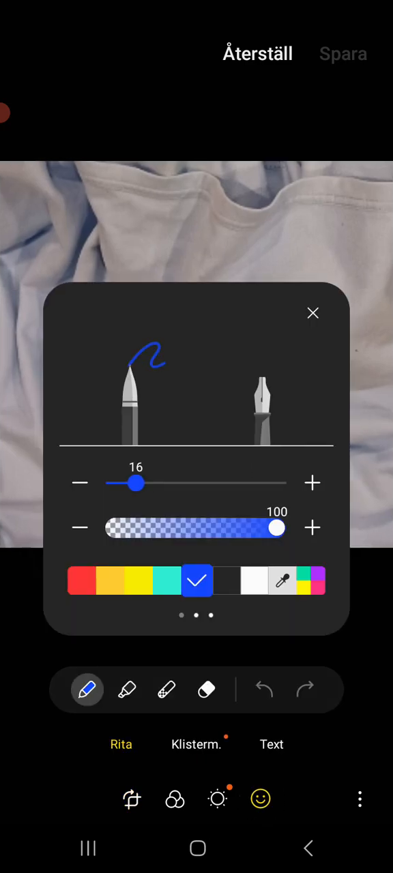
{"action": "left_click_drag", "start_coordinate": [134, 483], "coordinate": [125, 483]}
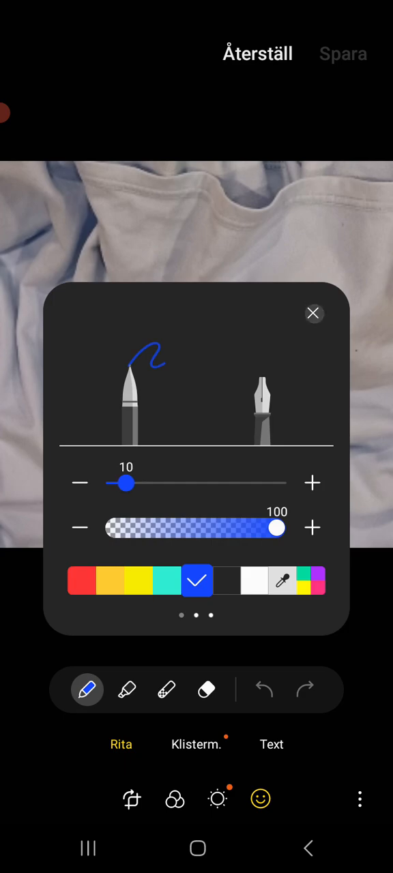
{"action": "left_click", "coordinate": [313, 314]}
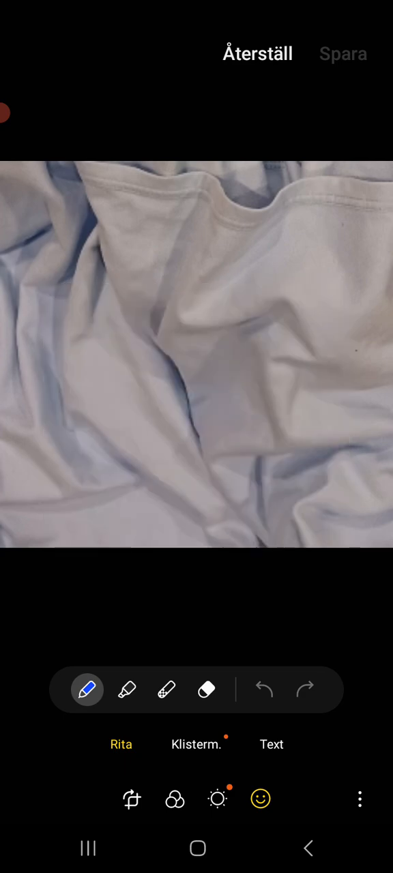
Step: Draw the spiky crown outline with a central shaft and blade, undoing the rings at the tips
{"action": "left_click_drag", "start_coordinate": [121, 475], "coordinate": [150, 475]}
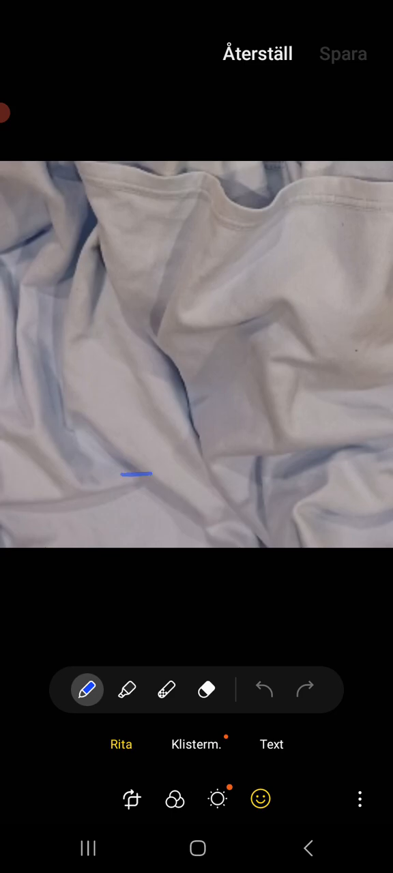
{"action": "left_click_drag", "start_coordinate": [126, 474], "coordinate": [251, 473]}
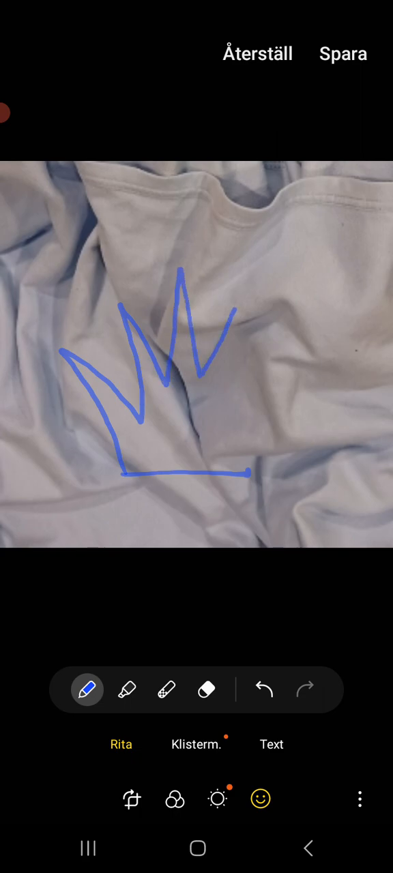
{"action": "left_click_drag", "start_coordinate": [238, 317], "coordinate": [232, 379]}
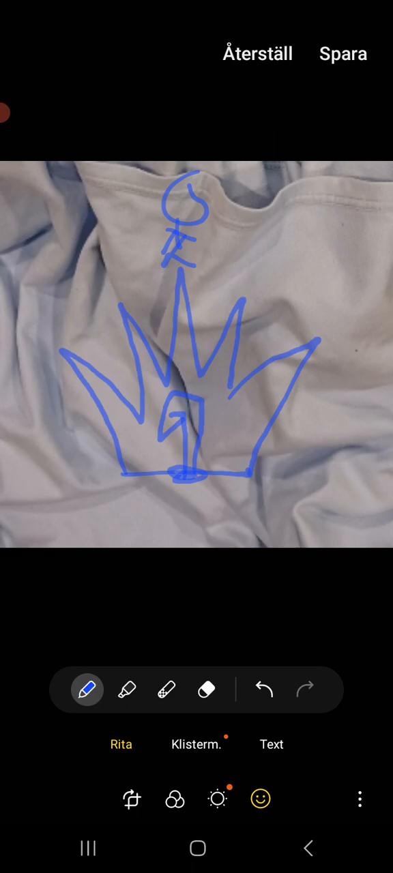
{"action": "left_click_drag", "start_coordinate": [125, 247], "coordinate": [156, 244]}
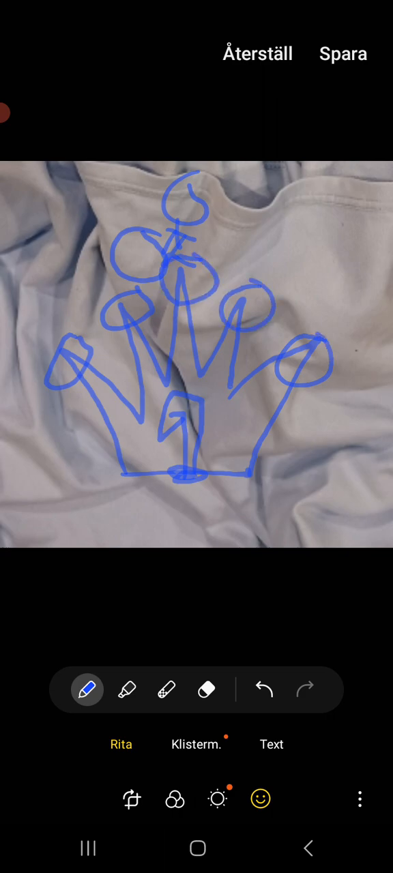
{"action": "left_click", "coordinate": [263, 690]}
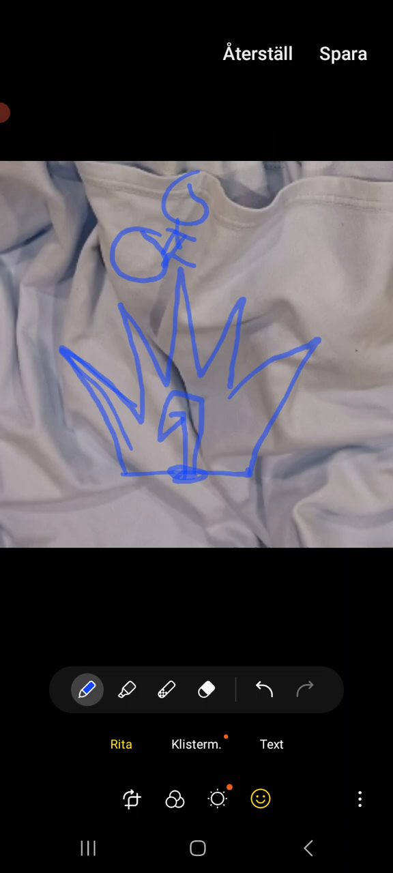
Step: Sketch contraption arcs to the right of the crown, then undo those extra strokes
{"action": "left_click_drag", "start_coordinate": [313, 225], "coordinate": [368, 314]}
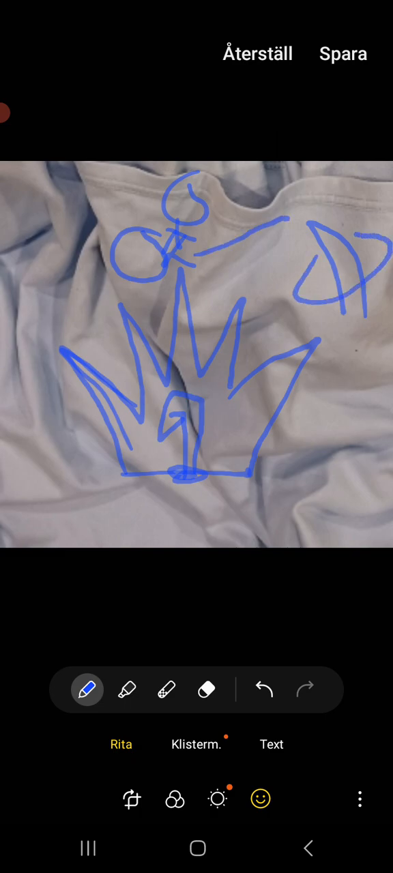
{"action": "left_click_drag", "start_coordinate": [289, 225], "coordinate": [334, 286]}
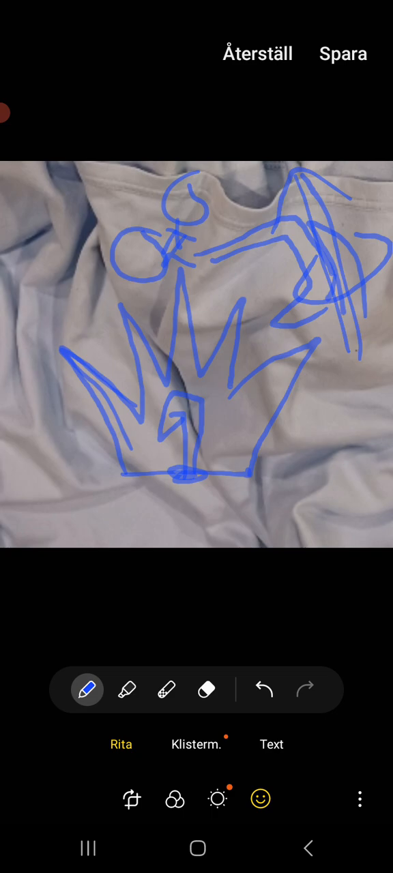
{"action": "left_click", "coordinate": [264, 690]}
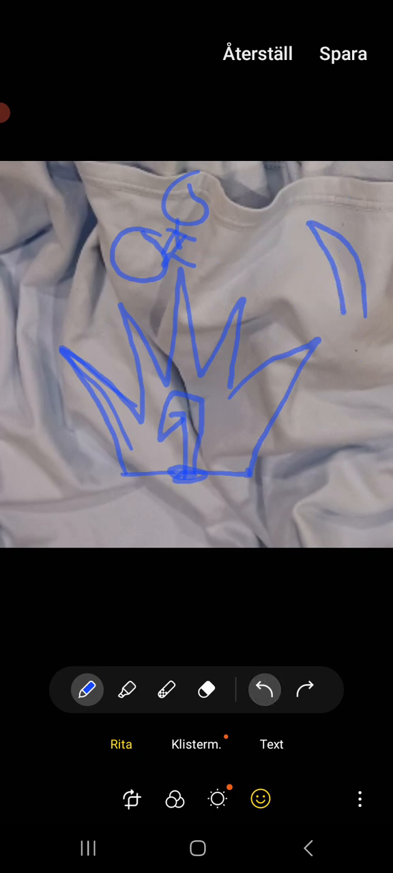
{"action": "left_click", "coordinate": [264, 690]}
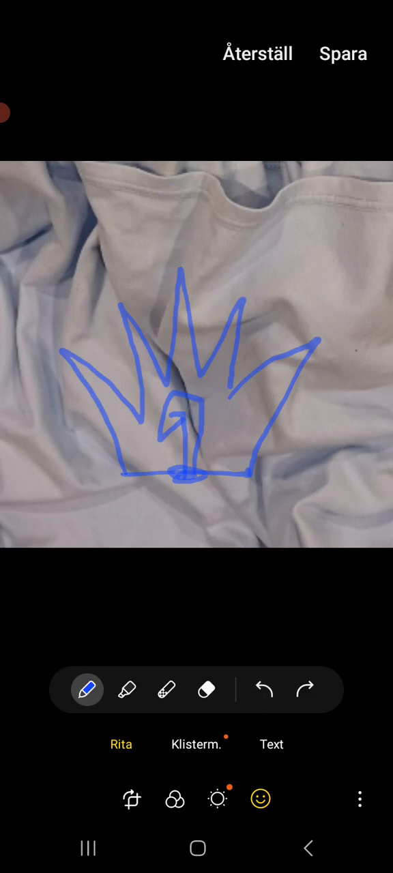
Step: Erase the whole blue crown sketch with the eraser, leaving the shirt photo clean
{"action": "left_click", "coordinate": [207, 690]}
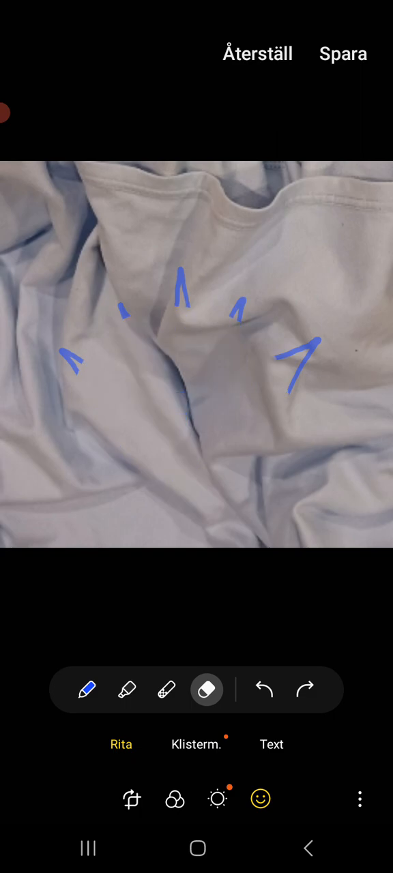
{"action": "left_click", "coordinate": [264, 690]}
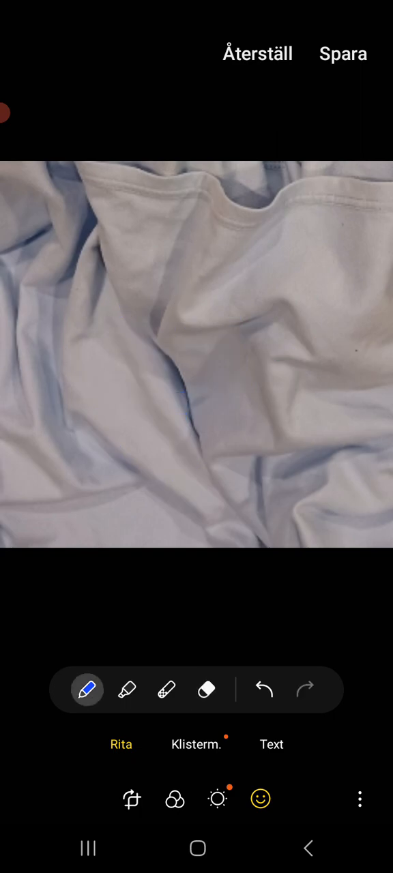
Step: Scribble a large contraption with a loop on the shirt's right side, then back out to the save prompt
{"action": "left_click_drag", "start_coordinate": [213, 257], "coordinate": [310, 439]}
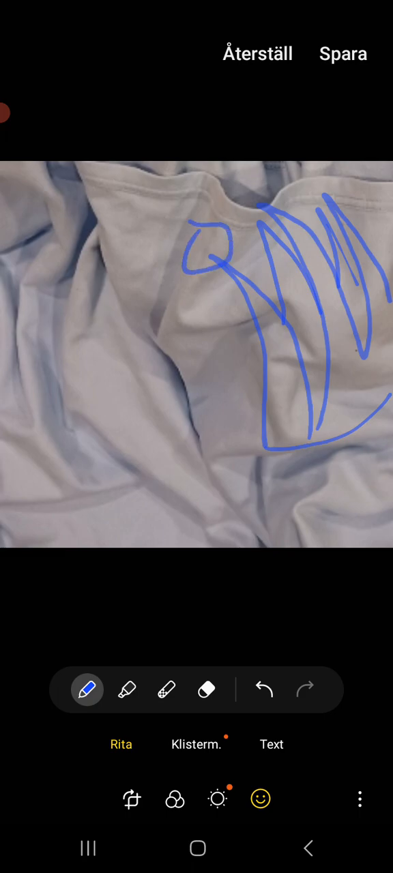
{"action": "left_click_drag", "start_coordinate": [184, 320], "coordinate": [198, 423]}
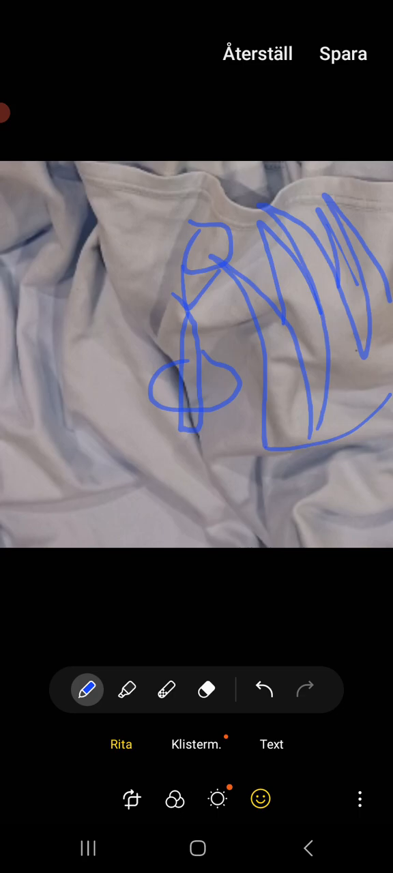
{"action": "left_click", "coordinate": [207, 690]}
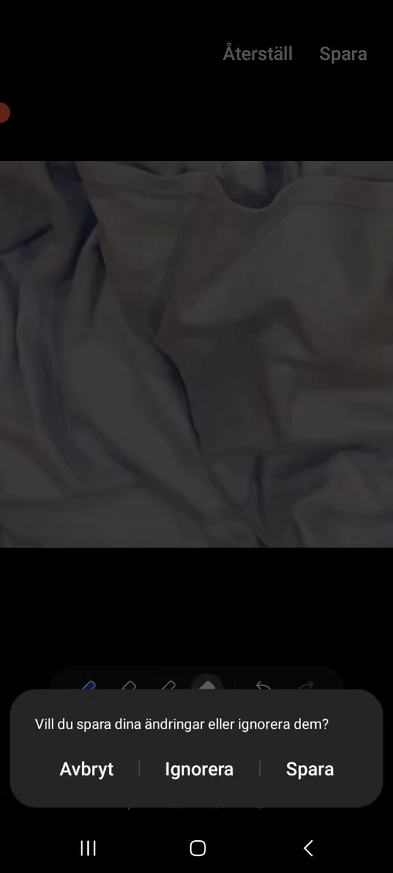
Step: Draw blue curves and loops over the axe blade, then move on to editing the shirt photo
{"action": "left_click", "coordinate": [199, 769]}
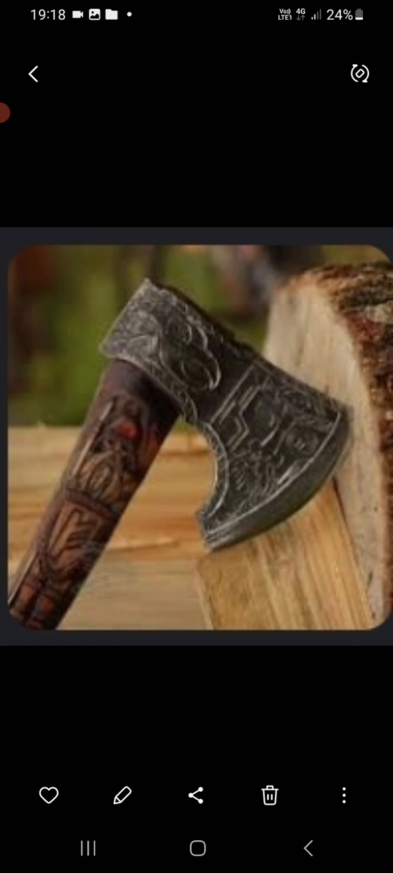
{"action": "left_click", "coordinate": [123, 795]}
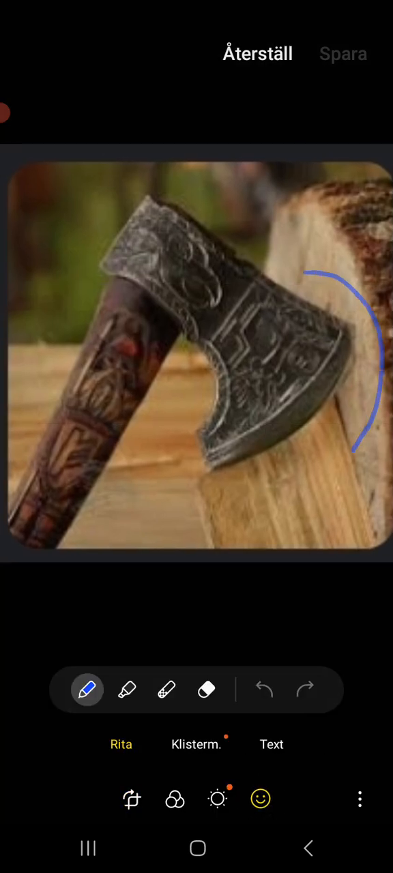
{"action": "left_click_drag", "start_coordinate": [361, 436], "coordinate": [310, 505]}
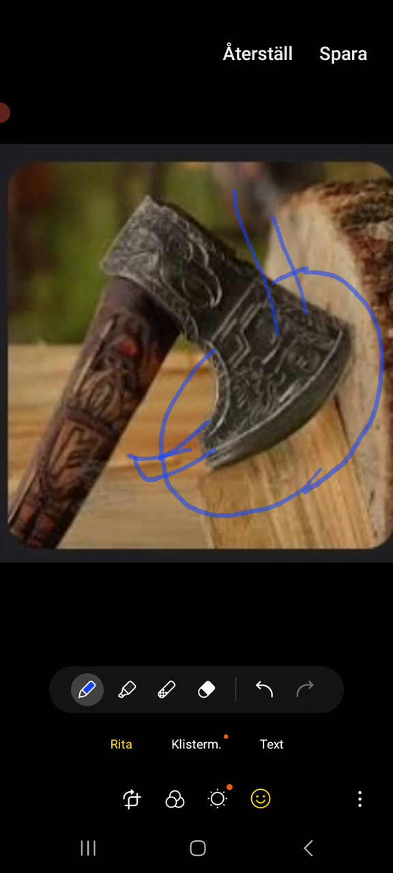
{"action": "left_click_drag", "start_coordinate": [11, 499], "coordinate": [89, 520]}
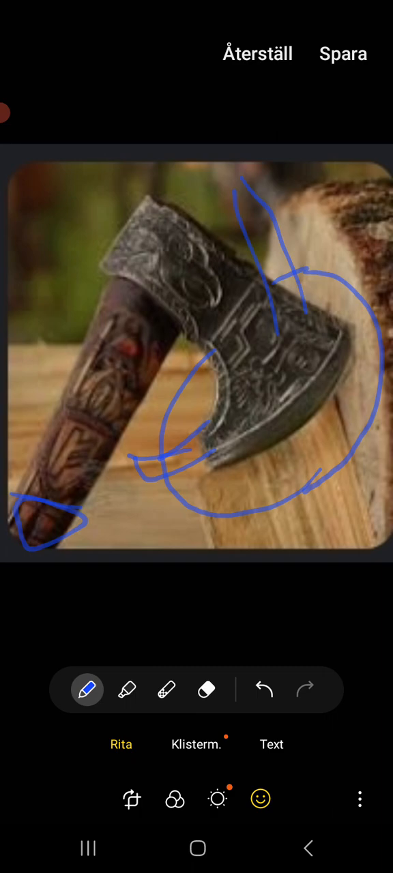
{"action": "left_click", "coordinate": [208, 690]}
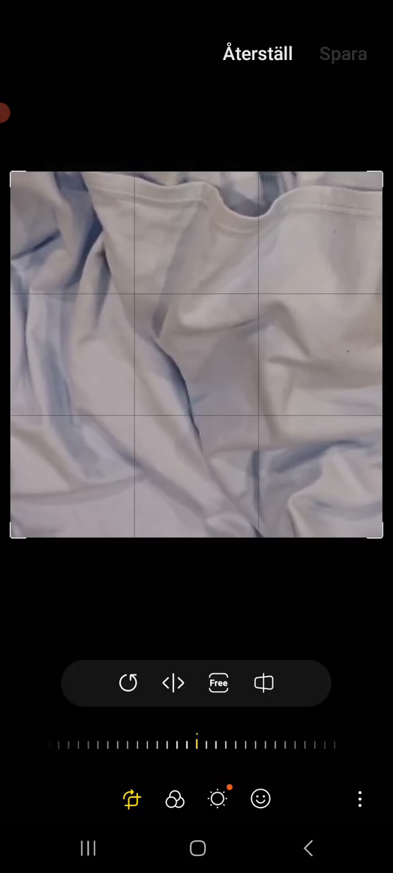
Step: Sketch crown spikes with a dagger and rings on the shirt, then clear it to start over
{"action": "left_click", "coordinate": [261, 800]}
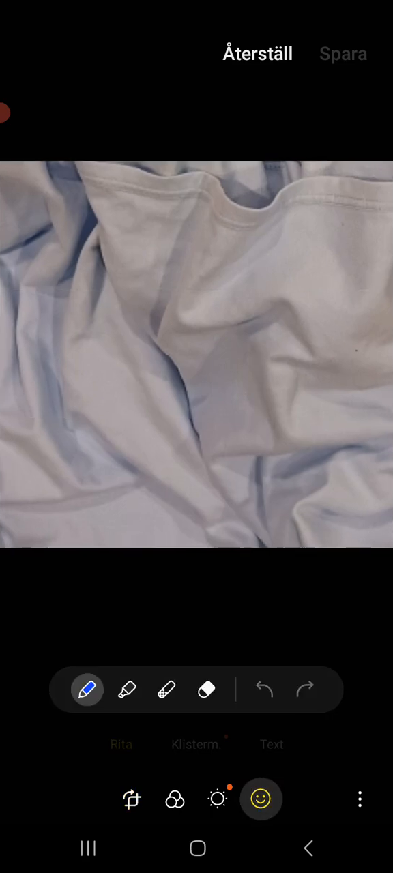
{"action": "left_click_drag", "start_coordinate": [43, 333], "coordinate": [92, 478]}
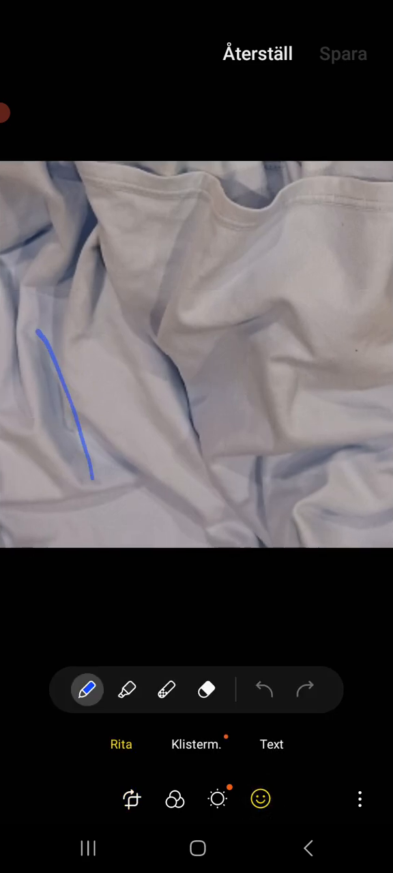
{"action": "left_click_drag", "start_coordinate": [41, 354], "coordinate": [219, 375]}
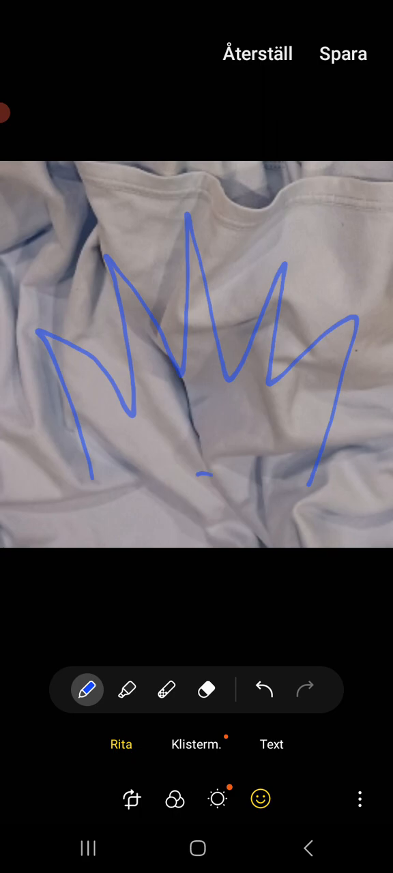
{"action": "left_click_drag", "start_coordinate": [197, 471], "coordinate": [202, 505]}
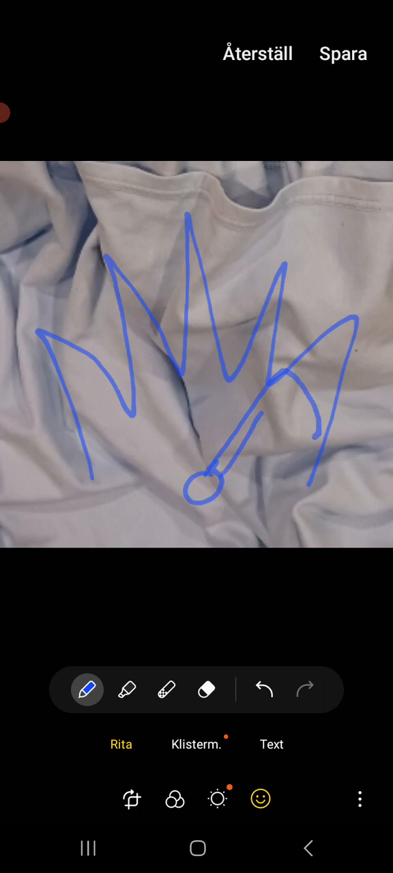
{"action": "left_click_drag", "start_coordinate": [276, 368], "coordinate": [311, 434]}
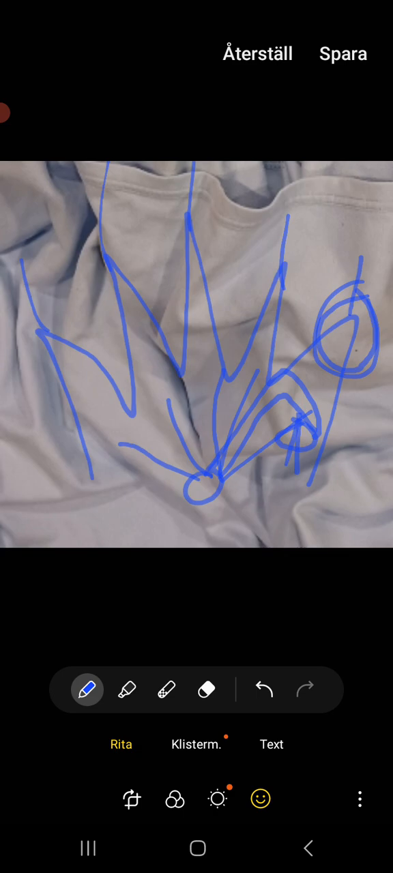
{"action": "left_click", "coordinate": [207, 690]}
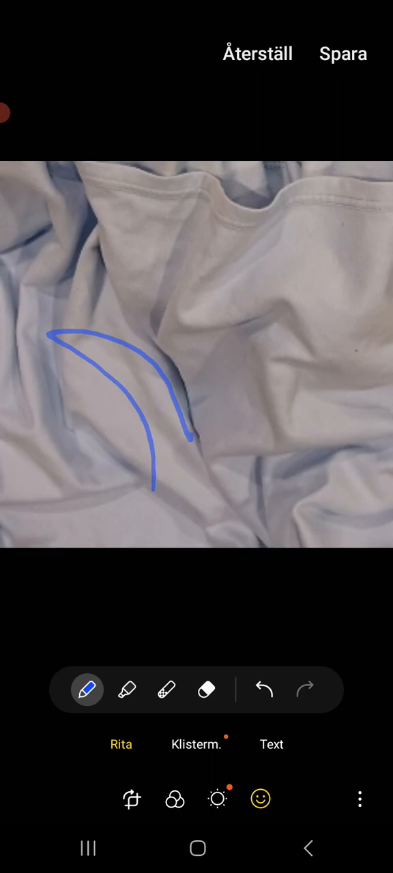
Step: Draw several curved blades with rings at their tips, then erase them all
{"action": "left_click_drag", "start_coordinate": [134, 218], "coordinate": [225, 379]}
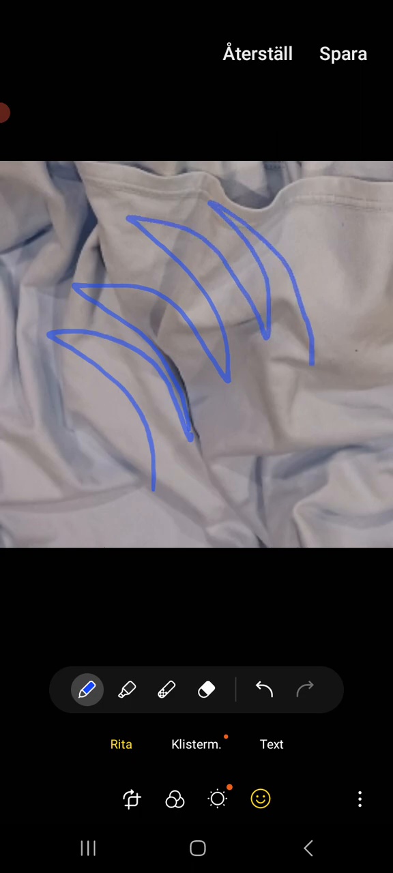
{"action": "left_click_drag", "start_coordinate": [316, 252], "coordinate": [371, 396]}
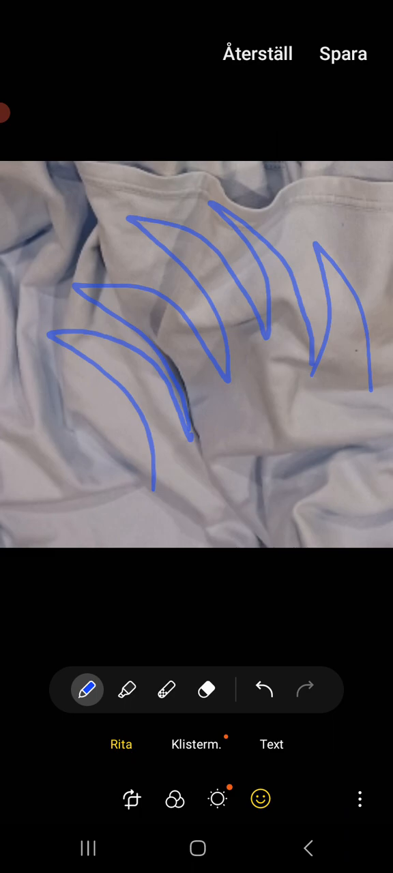
{"action": "left_click_drag", "start_coordinate": [313, 253], "coordinate": [341, 231]}
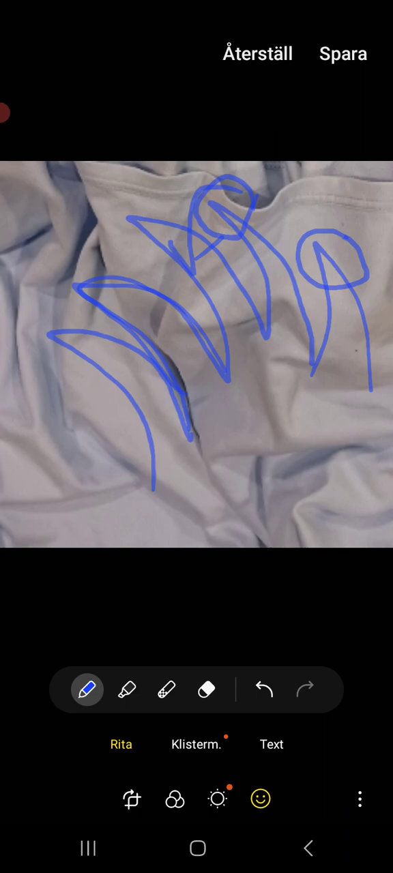
{"action": "left_click", "coordinate": [205, 690]}
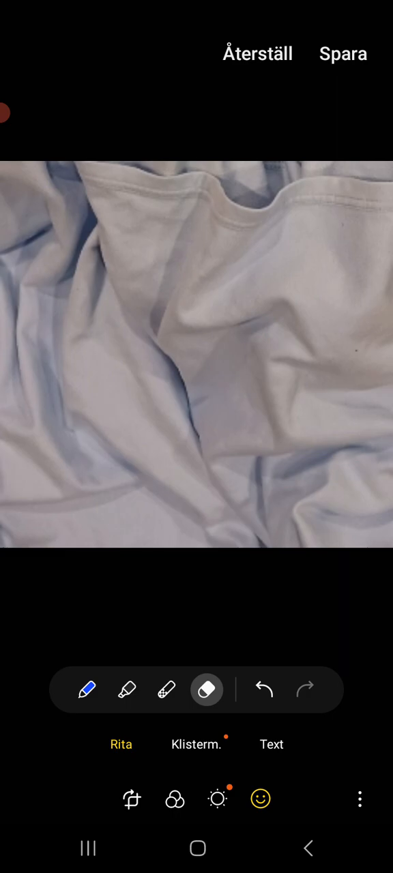
Step: Pick the teal swatch as the pen colour, keeping size 10
{"action": "left_click", "coordinate": [86, 690]}
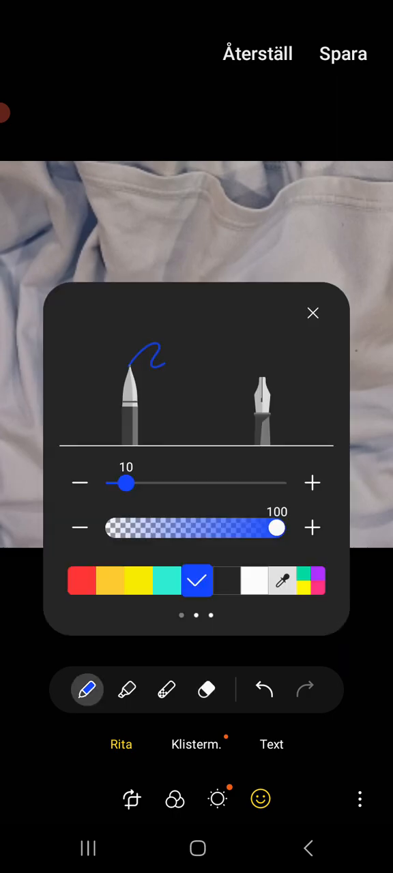
{"action": "left_click", "coordinate": [170, 581]}
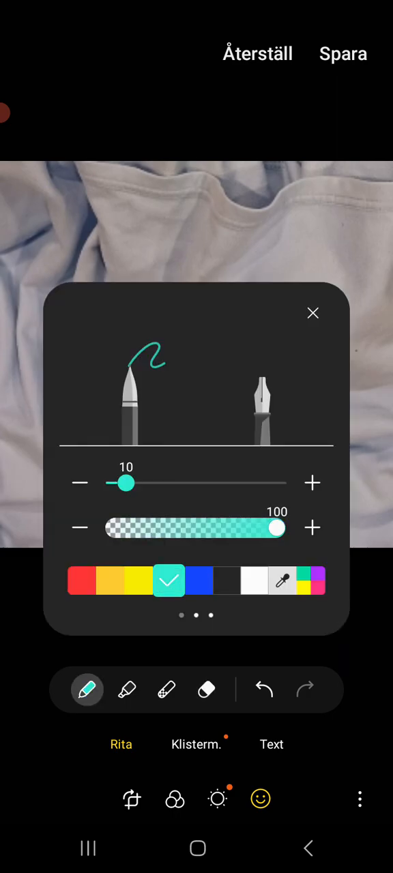
{"action": "left_click", "coordinate": [313, 314]}
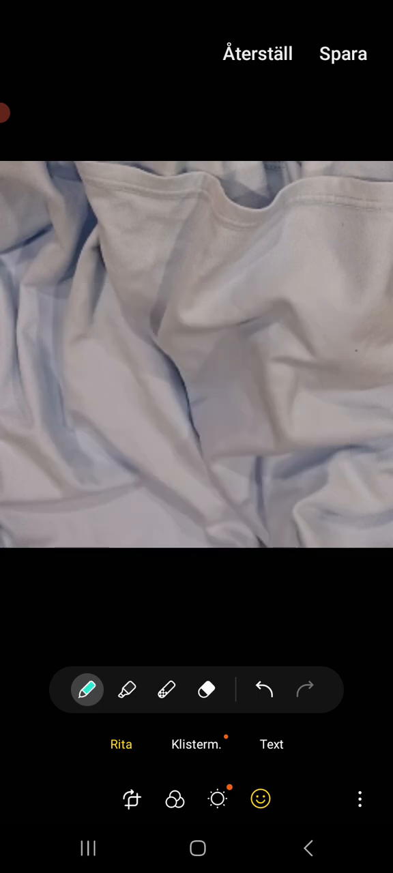